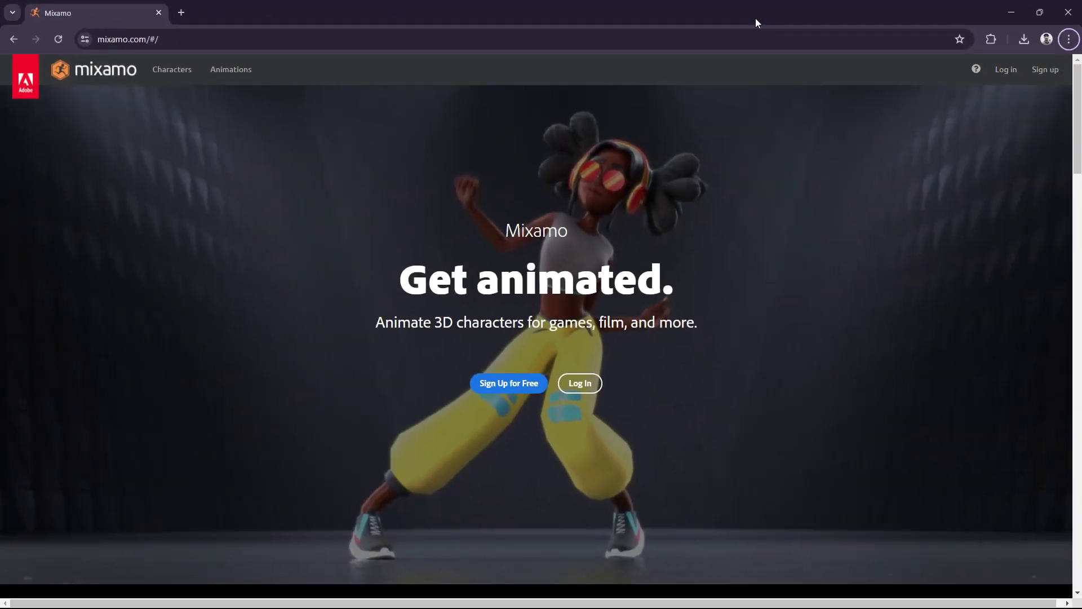
mouse_move(580, 383)
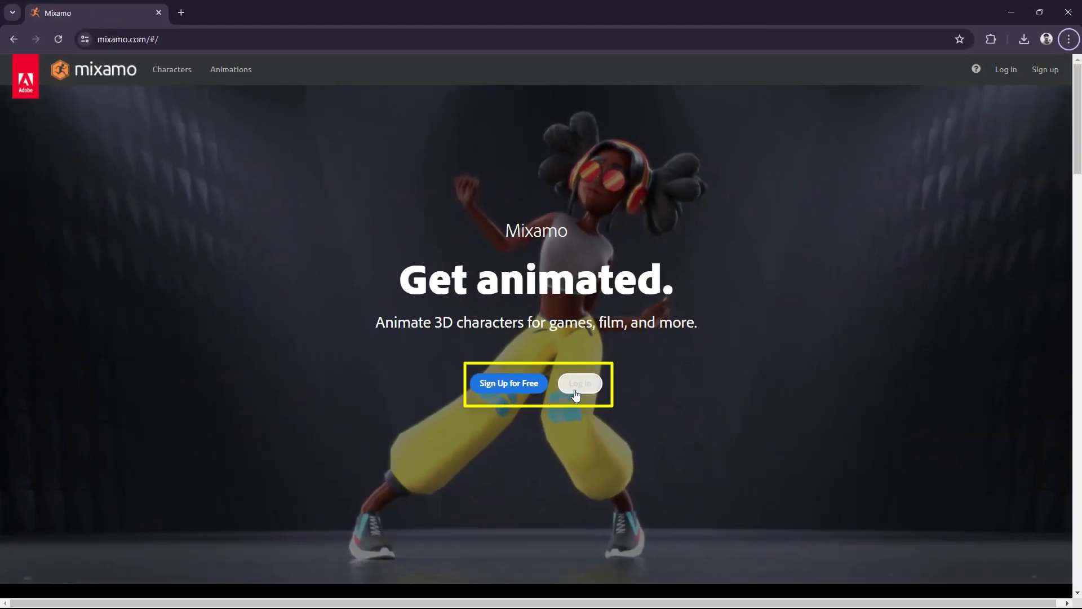
Sign in to the Mixamo account to reach the animation library.
click(579, 383)
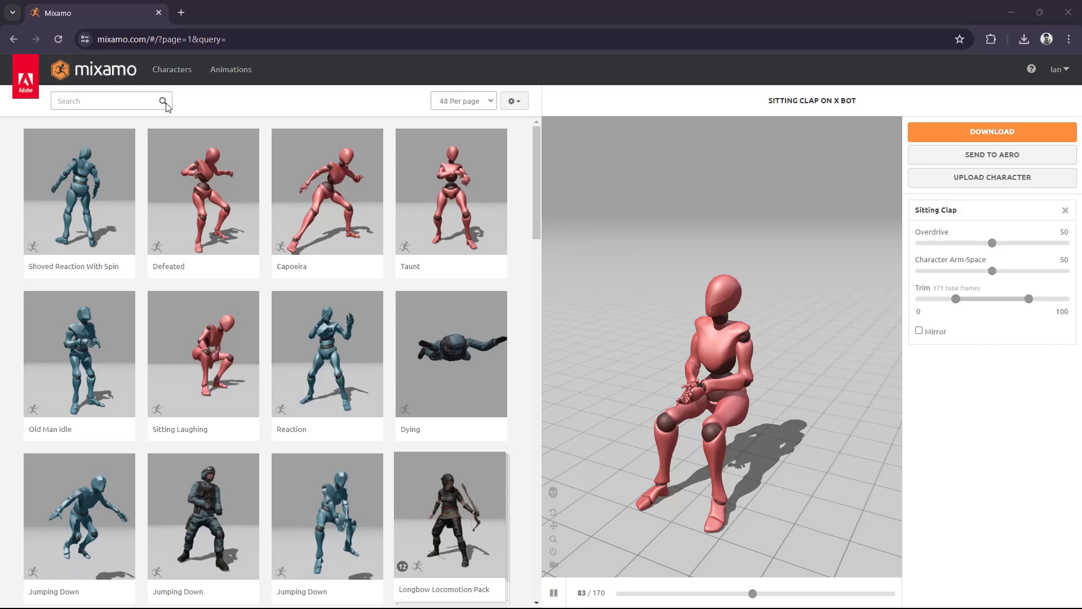
Search 'Silly Danceing' and preview the Dancing Maraschino Step animation on X Bot.
text(Silly Danceing)
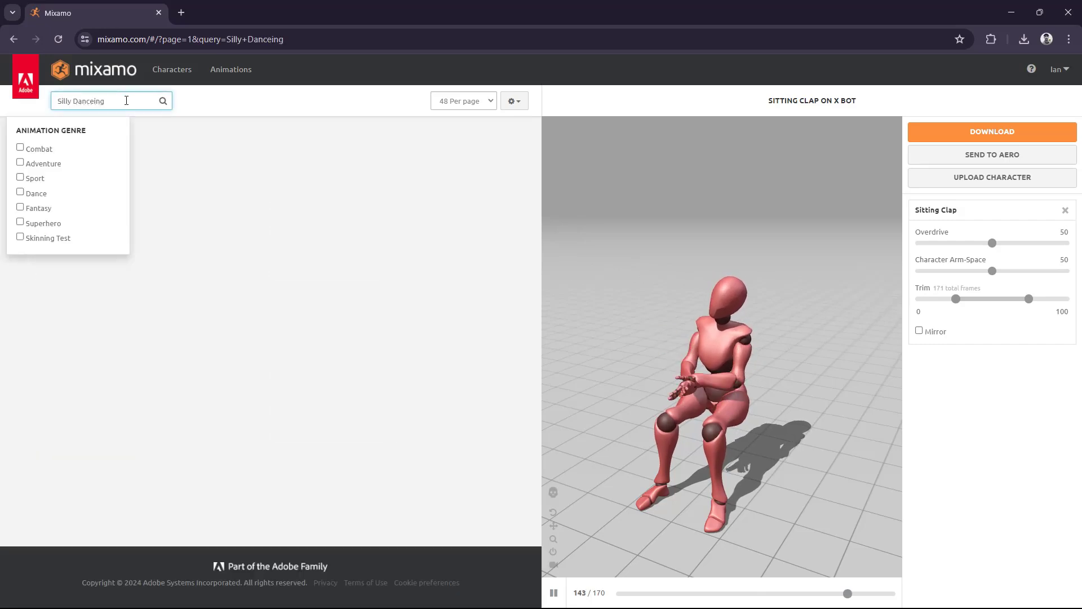
click(162, 100)
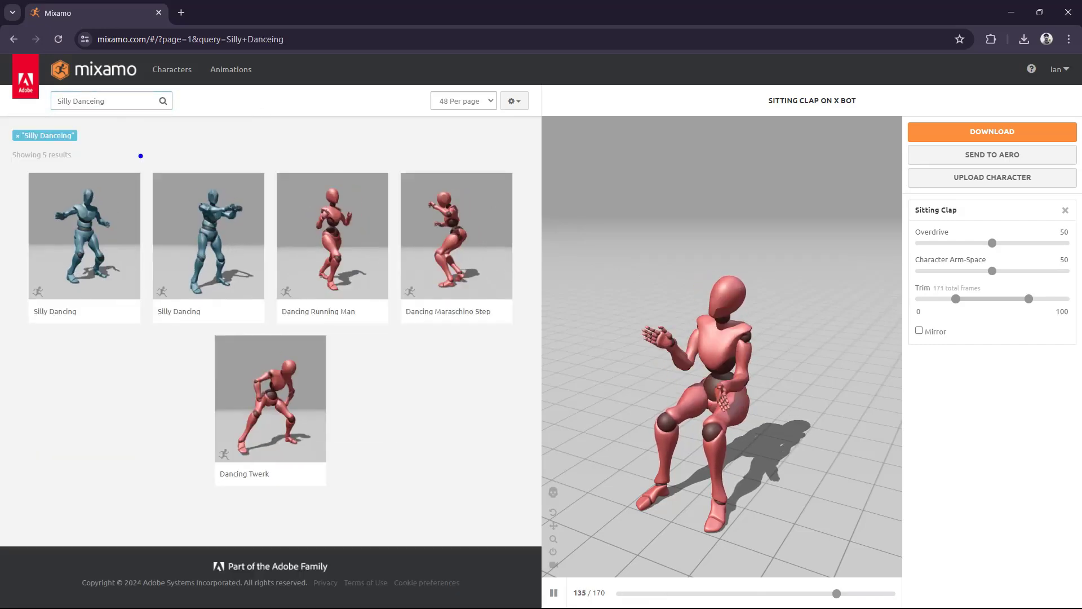
click(207, 235)
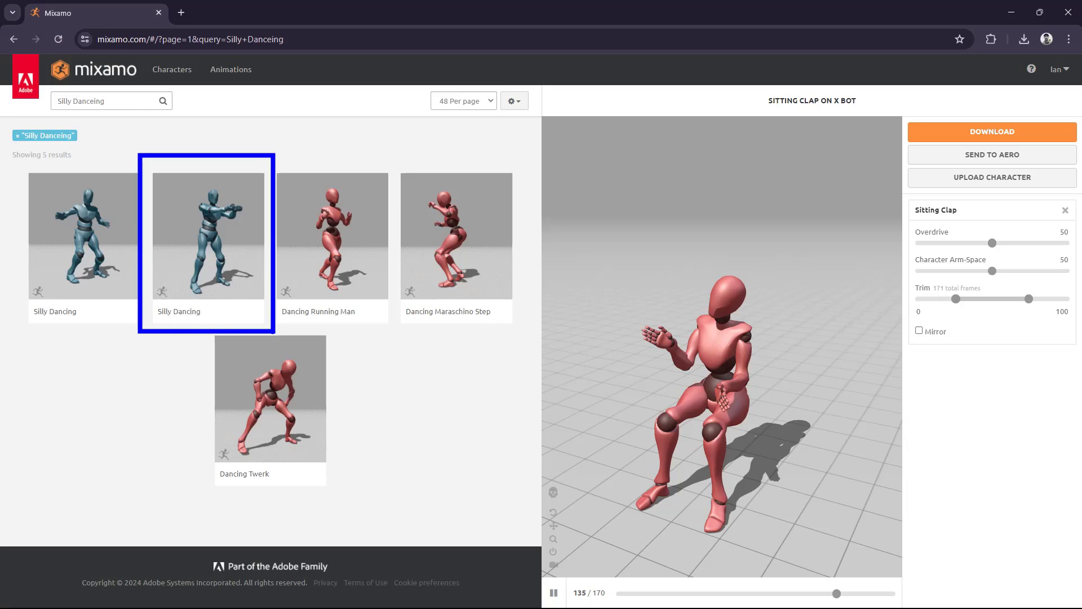
click(456, 236)
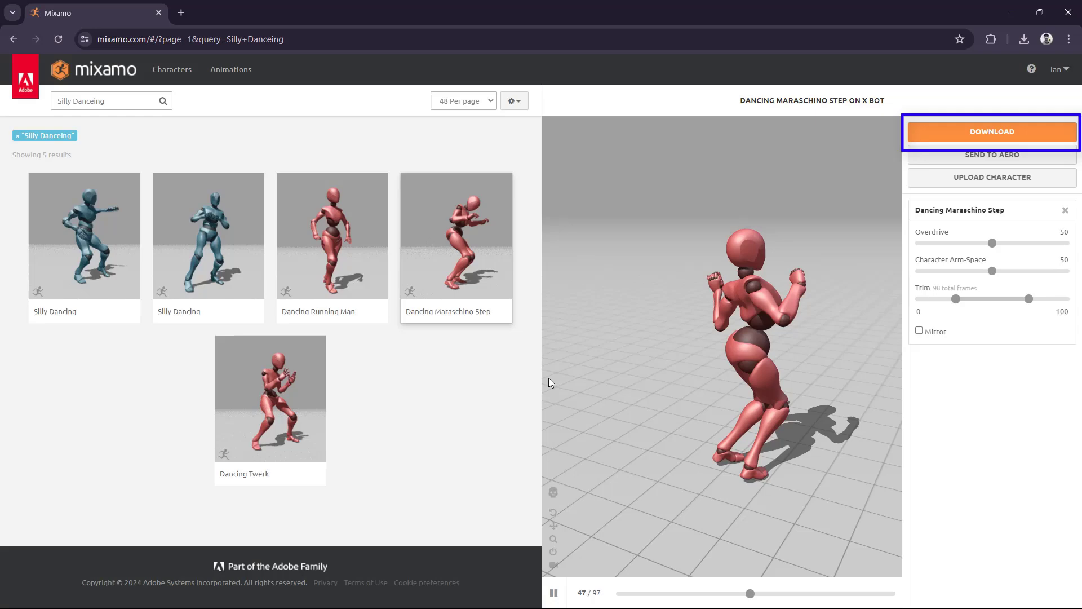
Download Dancing Maraschino Step as FBX Binary, With Skin, 30 fps.
click(991, 132)
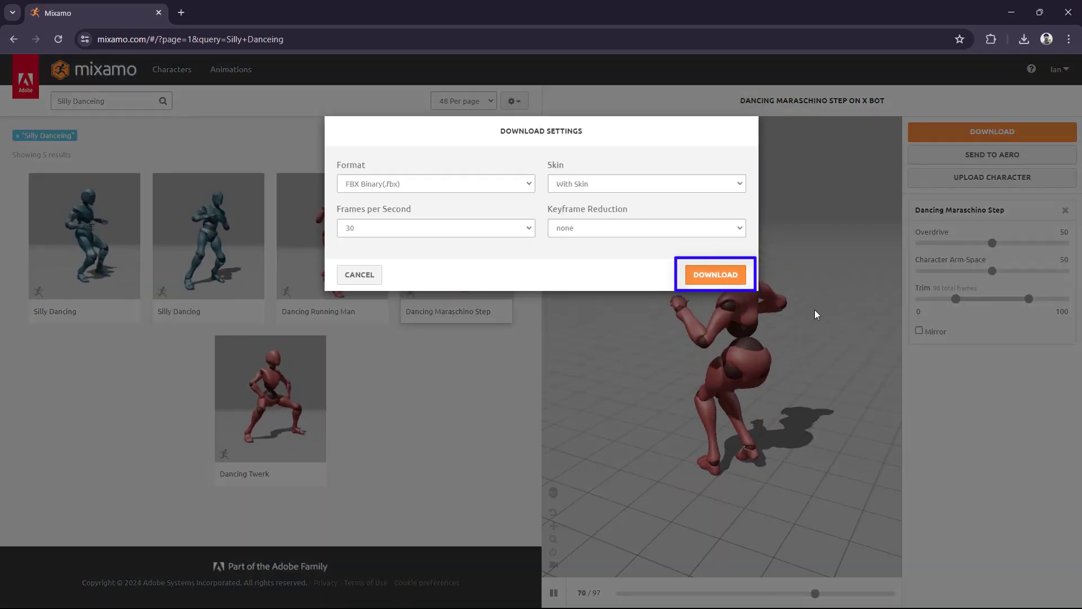
click(714, 274)
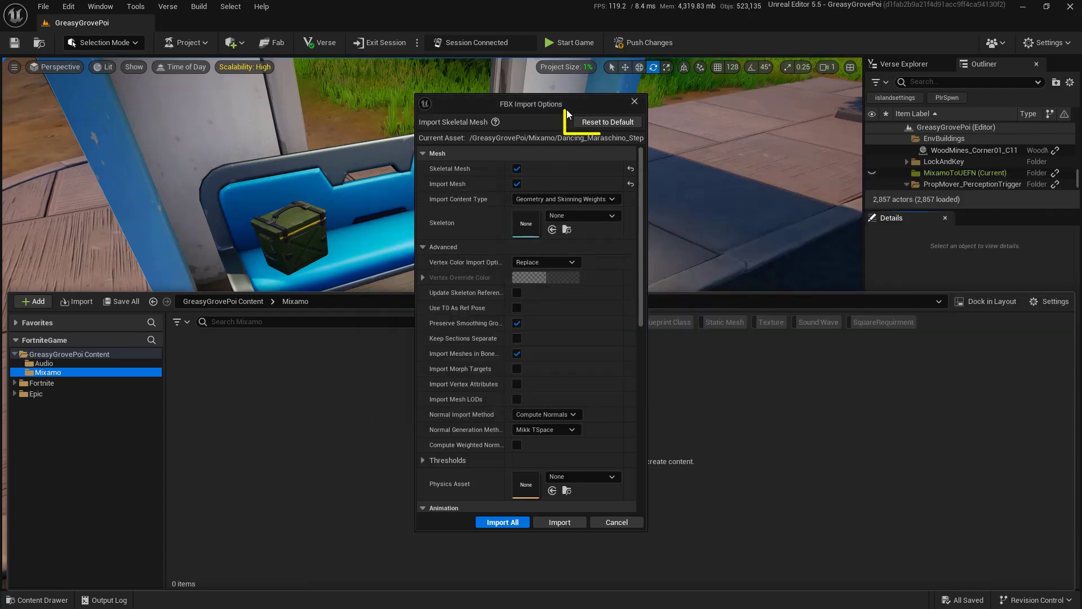
mouse_move(607, 122)
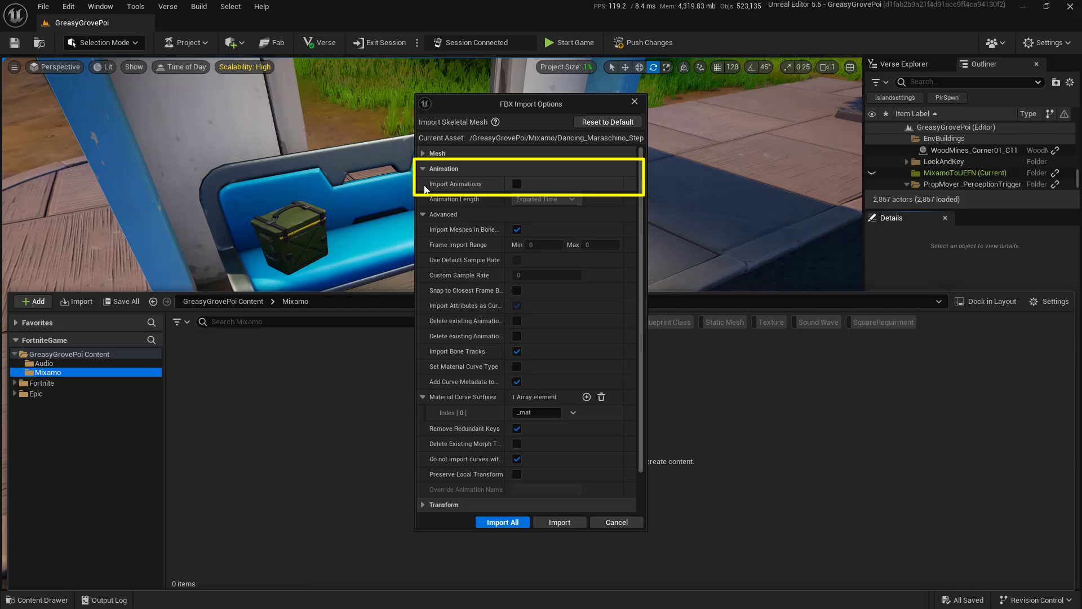
Import the dance FBX into the Mixamo folder with Import Animations enabled.
click(516, 184)
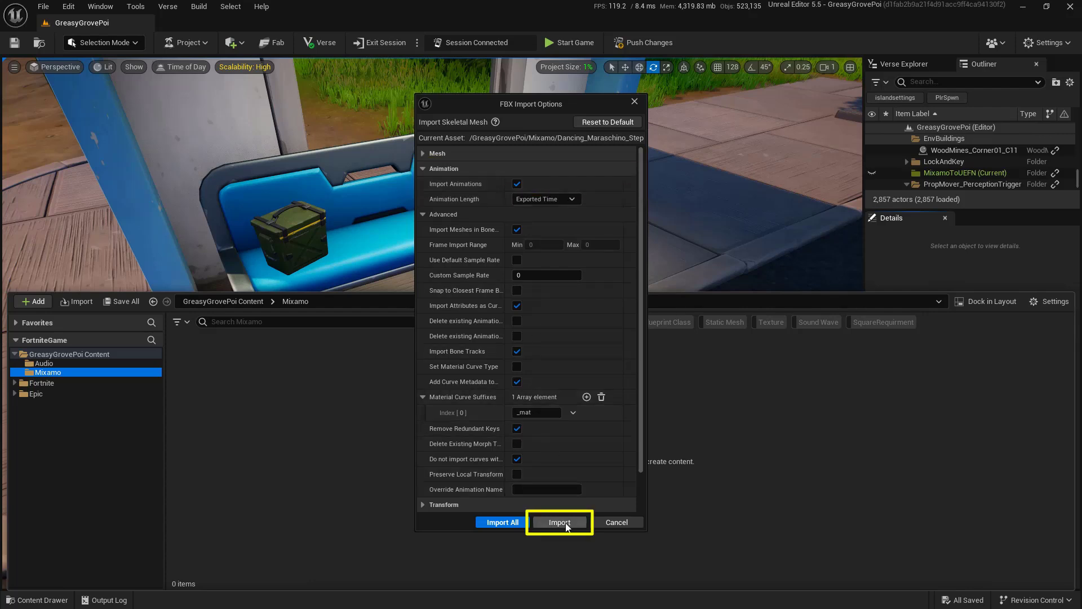
click(559, 522)
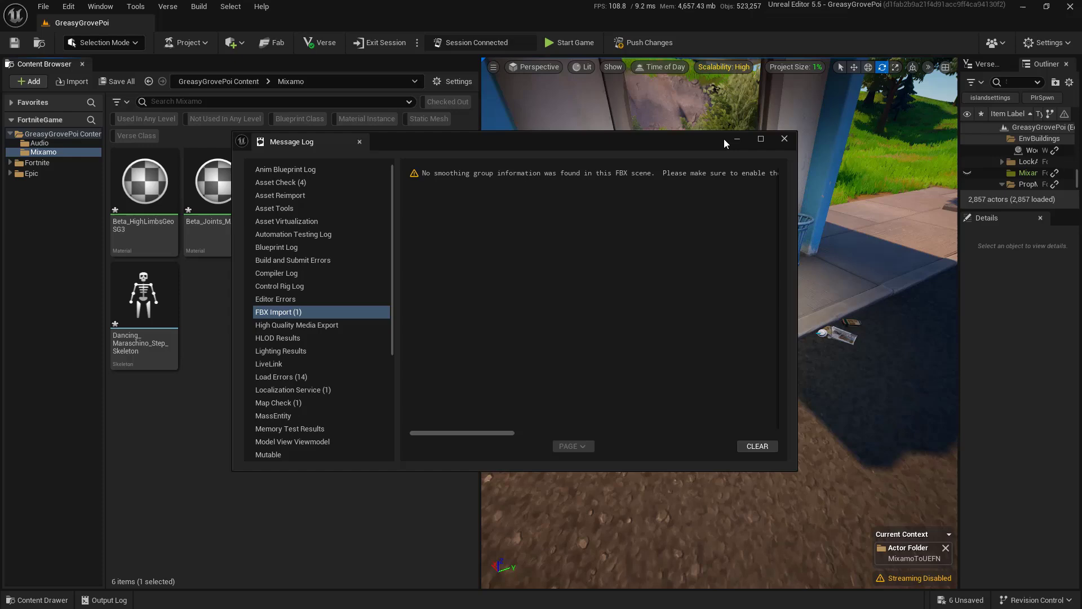
Dismiss the FBX import message log and the floating asset window.
click(785, 138)
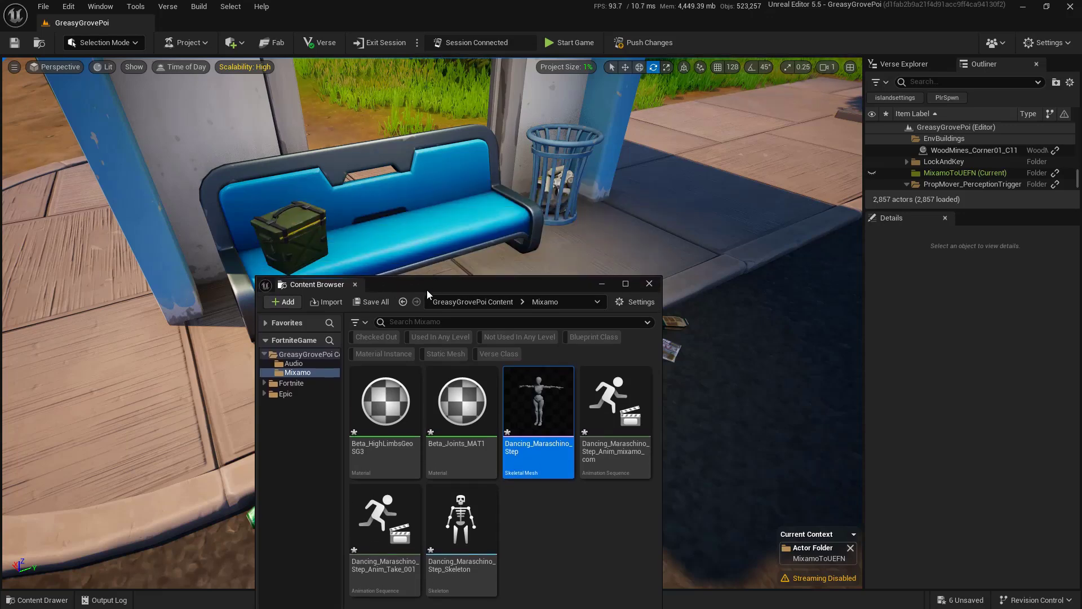
click(647, 284)
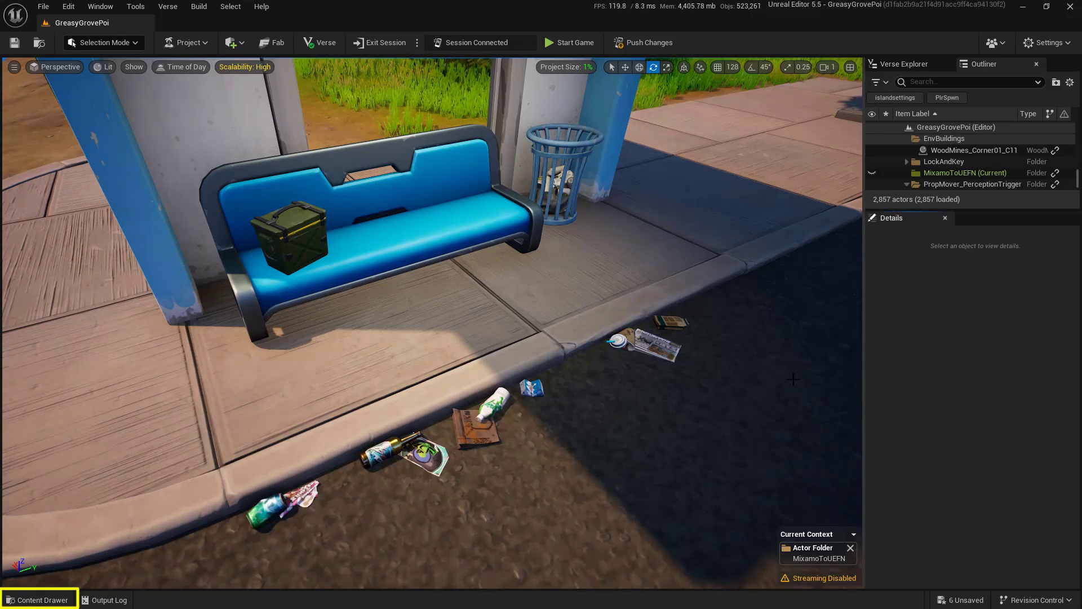
Show the imported Dancing Maraschino Step assets via the Content Drawer.
click(38, 598)
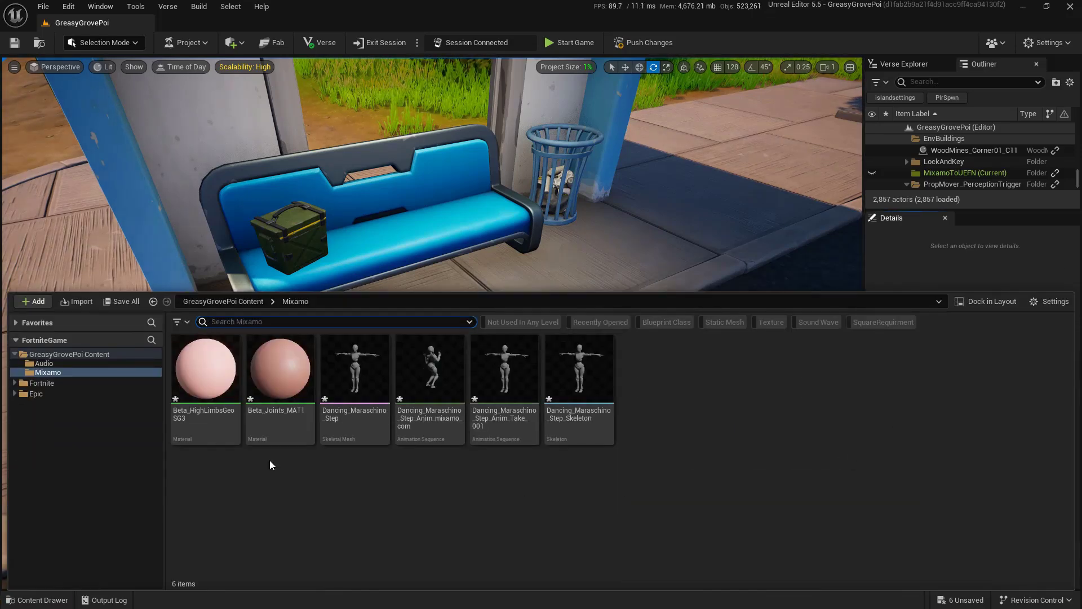
mouse_move(48, 372)
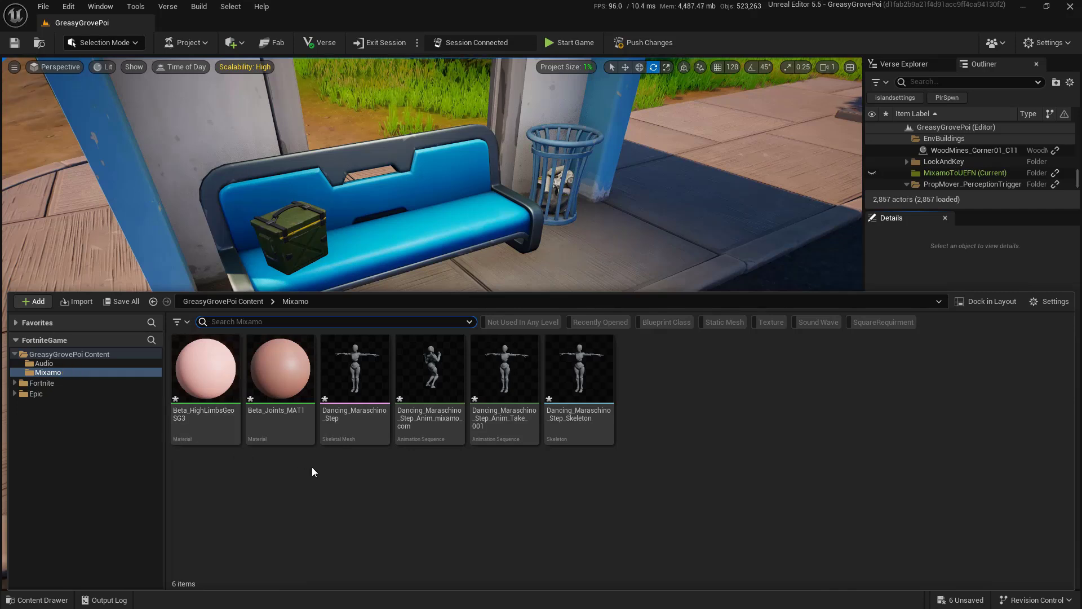
mouse_move(659, 463)
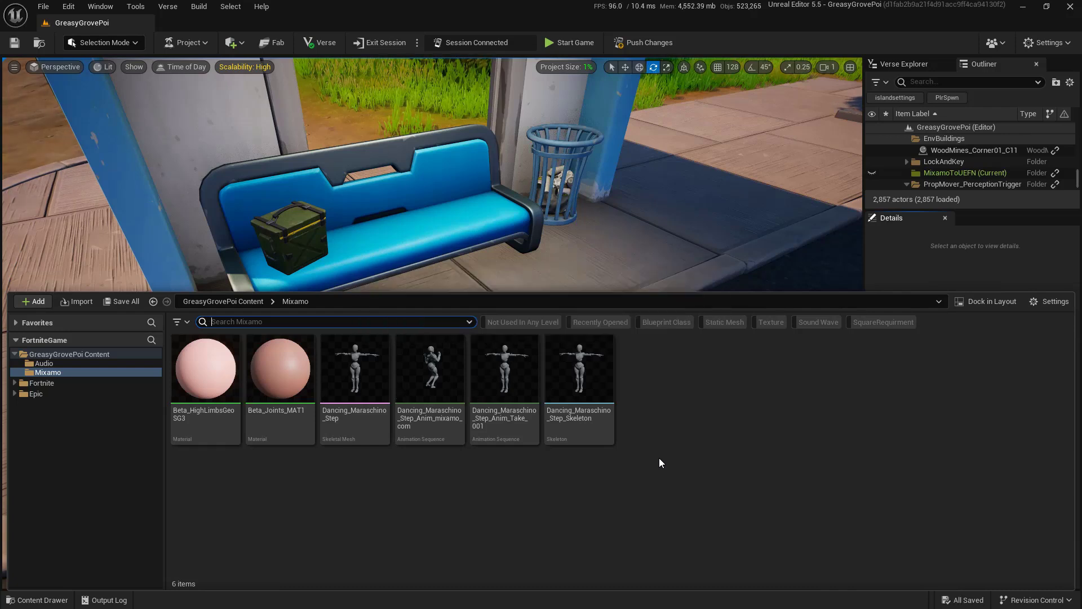
mouse_move(684, 460)
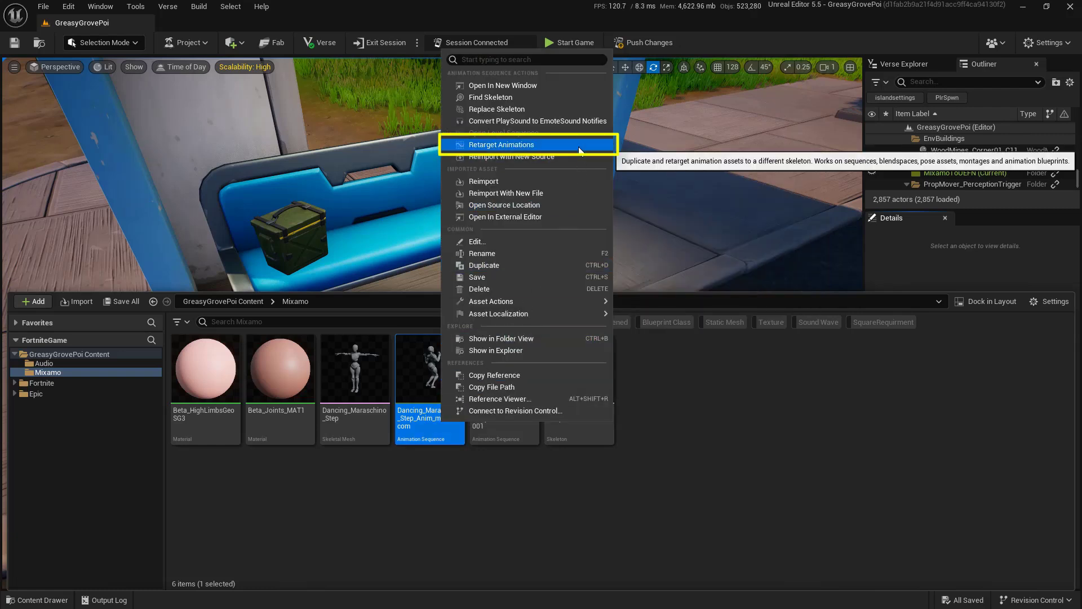
Retarget the mixamo_com dance animation onto the CP_Device_Mannequin skeletal mesh.
click(501, 144)
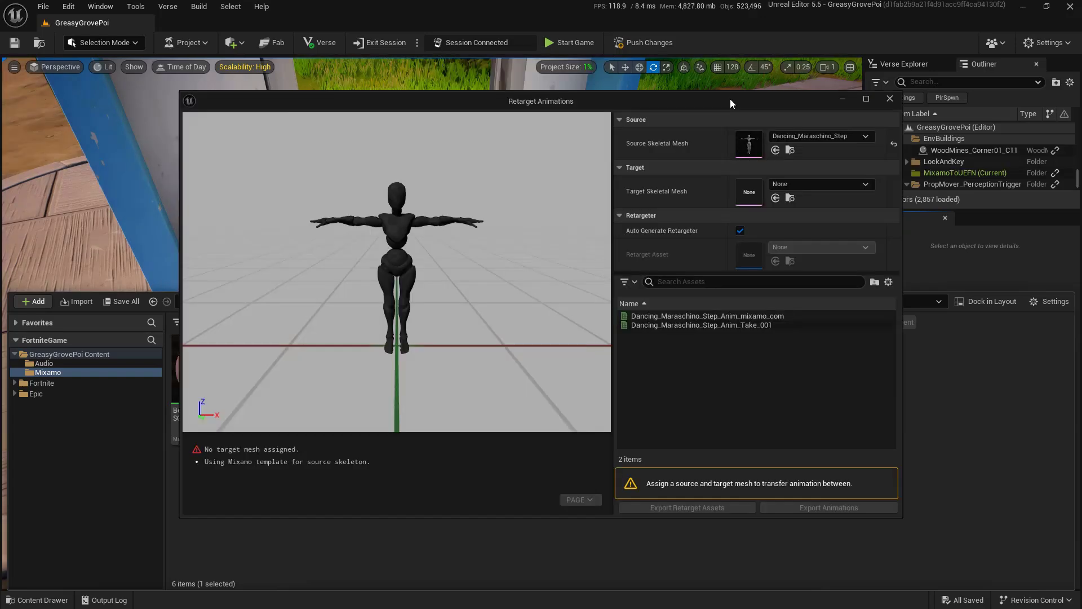
mouse_move(727, 154)
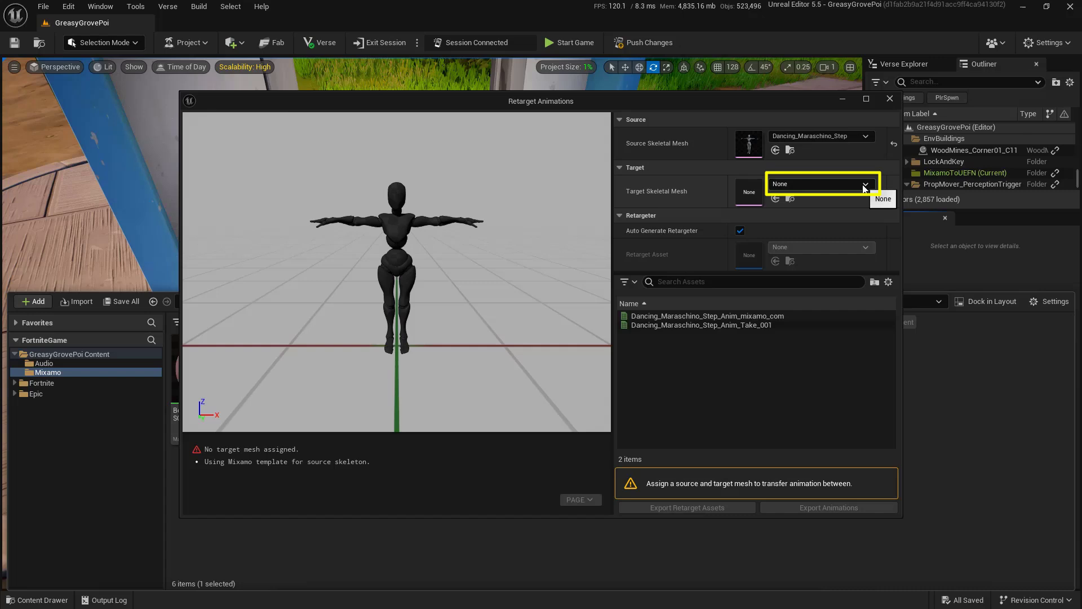
click(865, 184)
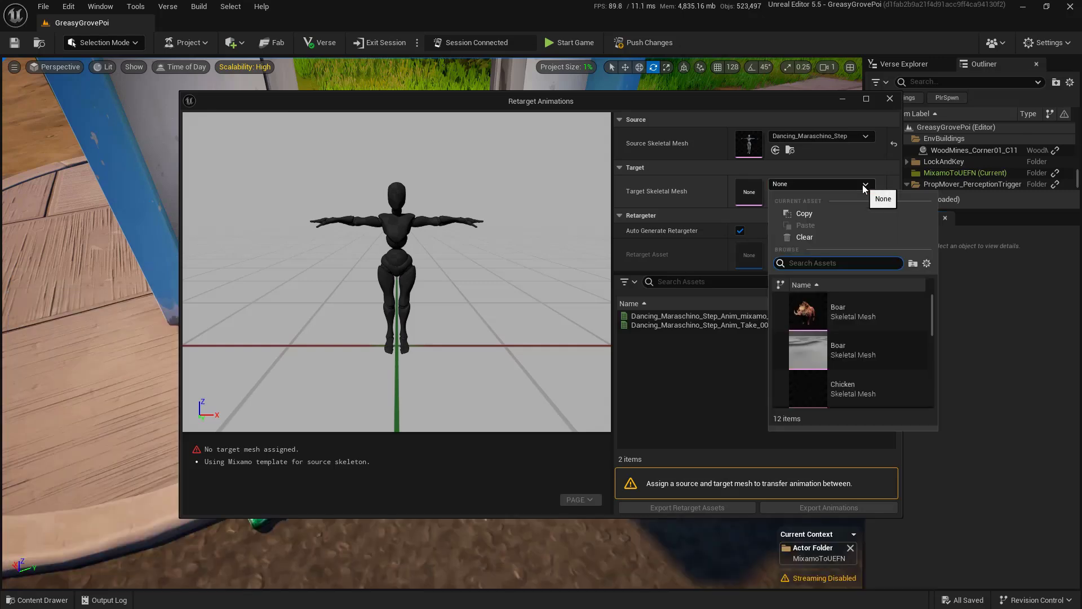
scroll(down, 3)
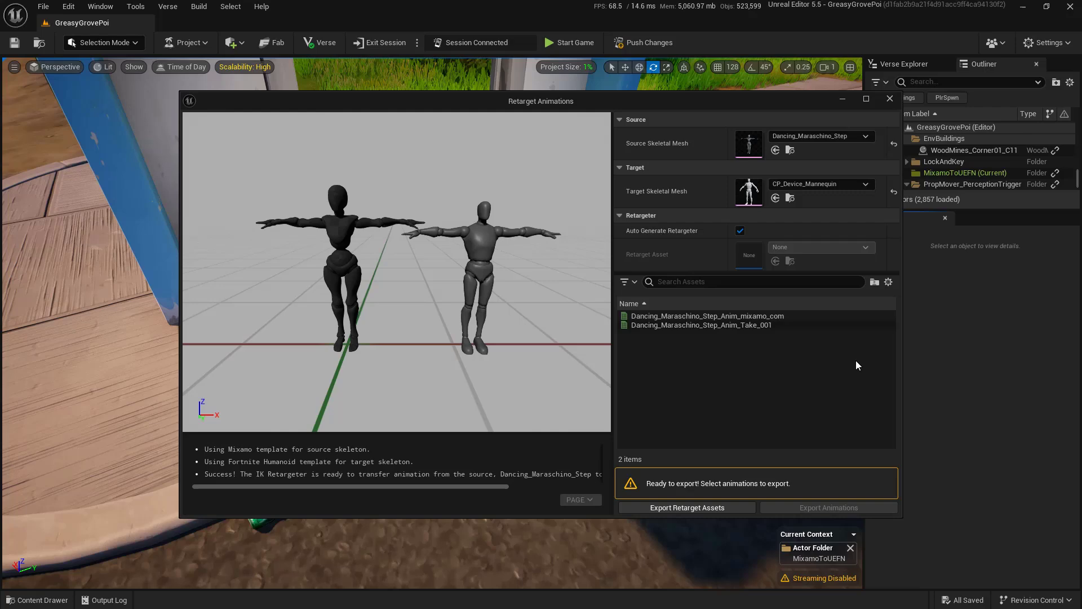
click(707, 316)
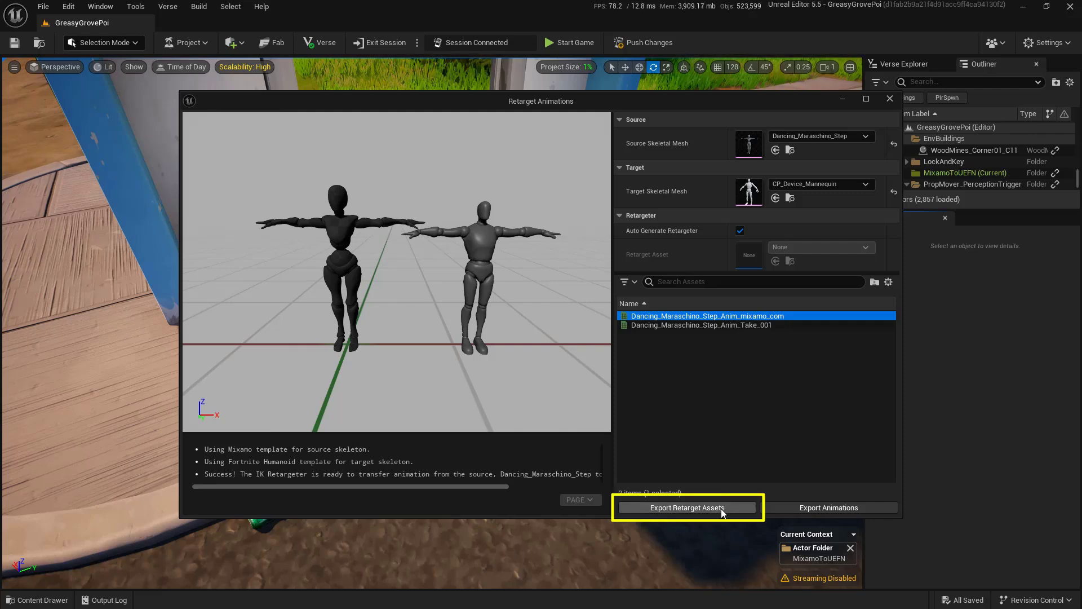
Start exporting the retargeted assets with the Mixamo folder as destination.
click(686, 507)
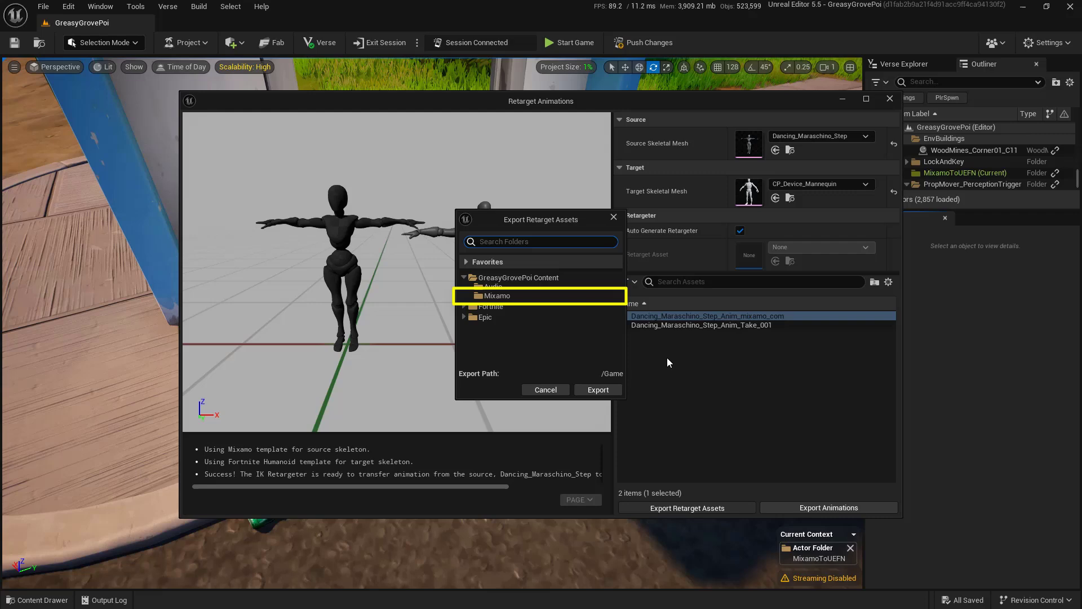
click(496, 295)
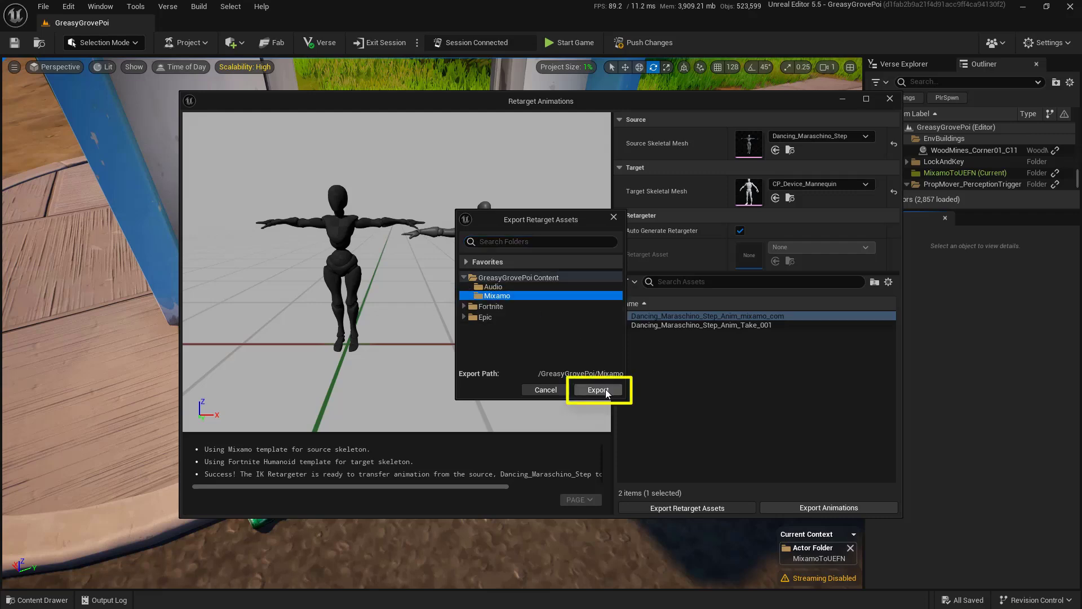
Confirm the export and browse the Mixamo folder holding RTG_AutoGenerated.
click(597, 389)
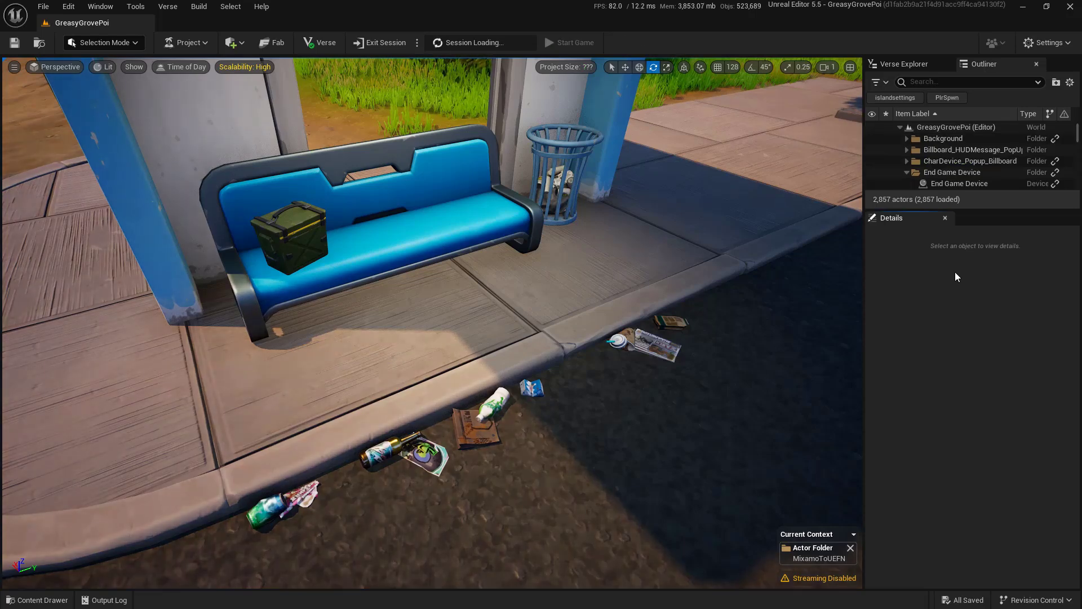
click(36, 599)
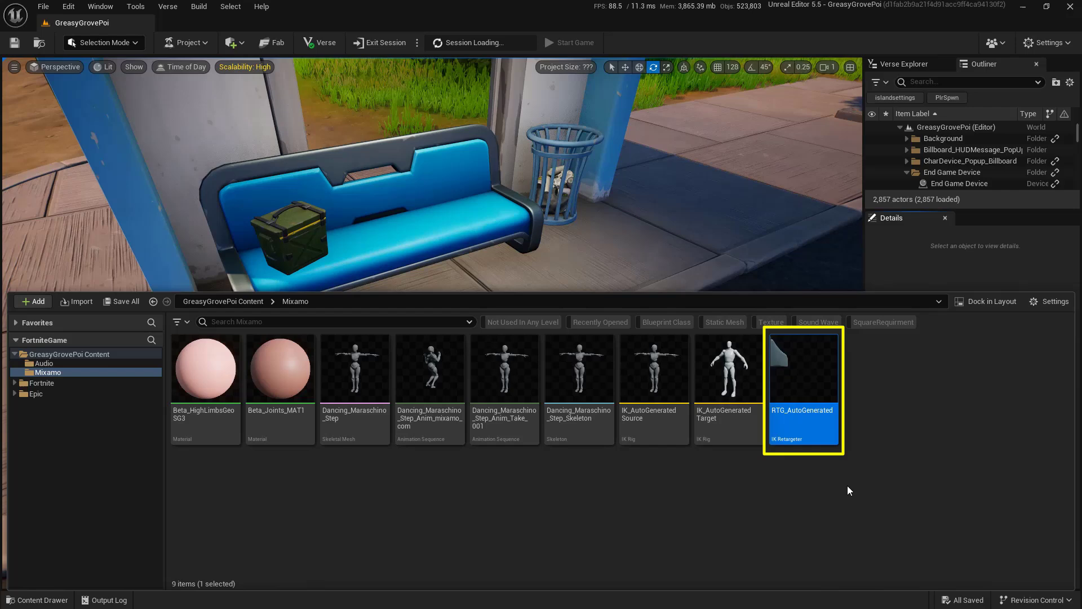
mouse_move(826, 426)
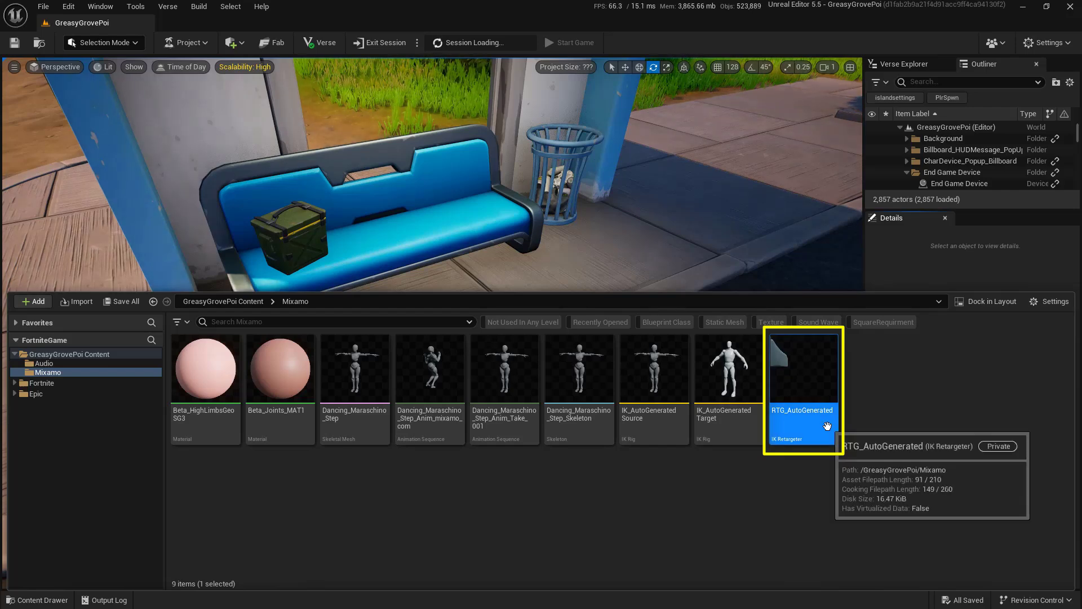
Set RTG_AutoGenerated's target mannequin preview mesh scale to 1.08.
double_click(801, 389)
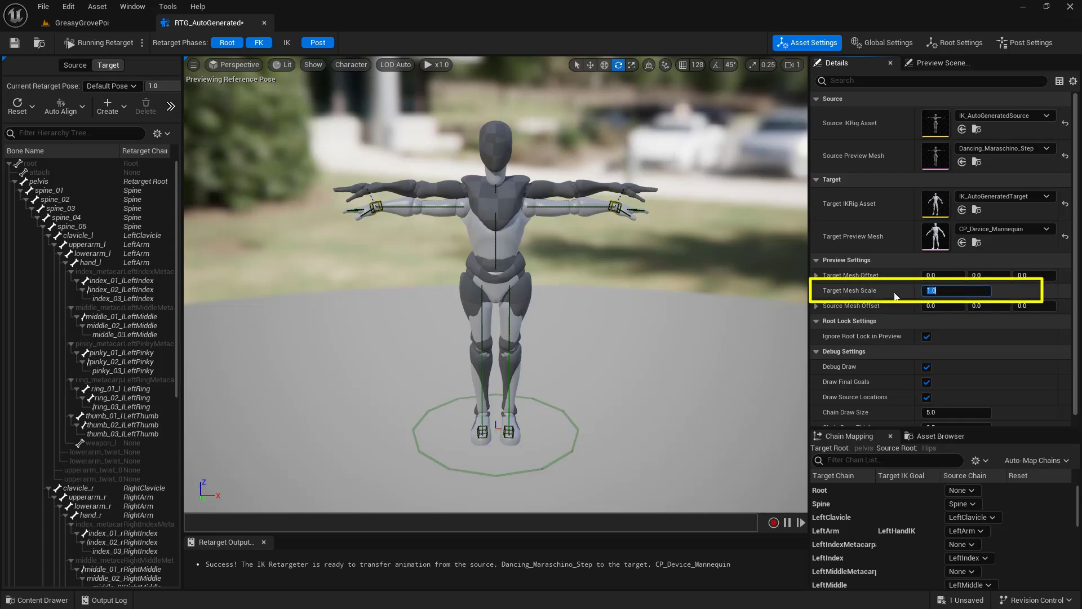
text(1.08)
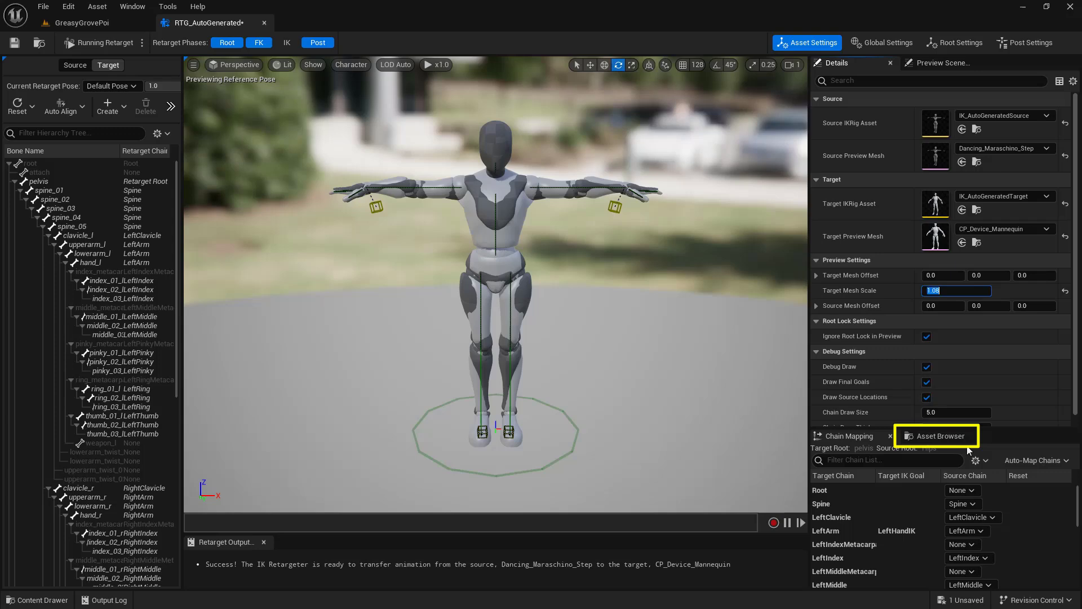
Select the mixamo_com Maraschino Step dance animation in the Asset Browser for export.
click(937, 435)
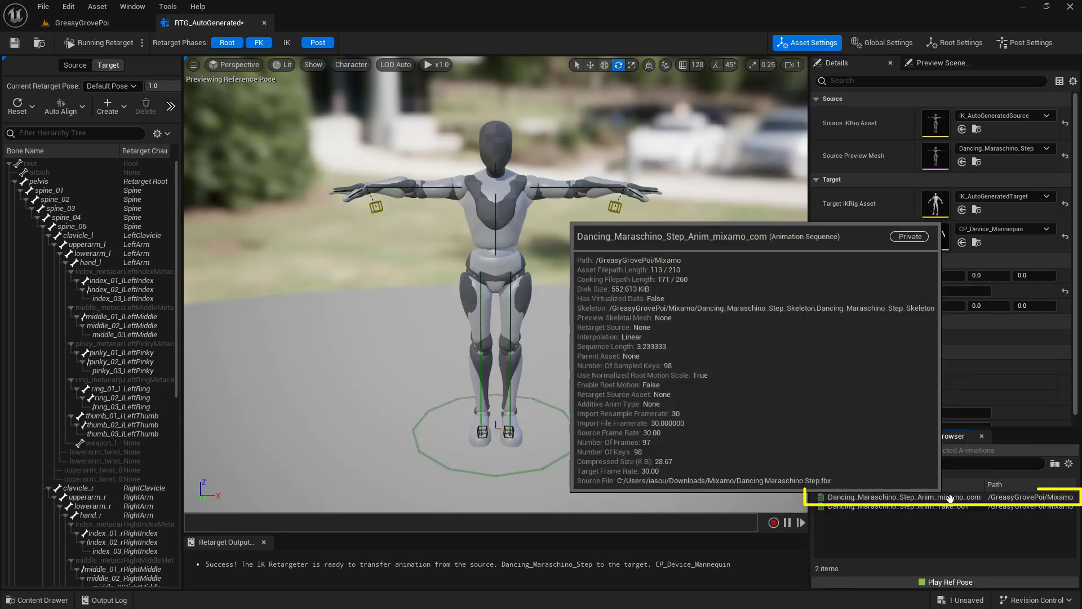
click(904, 496)
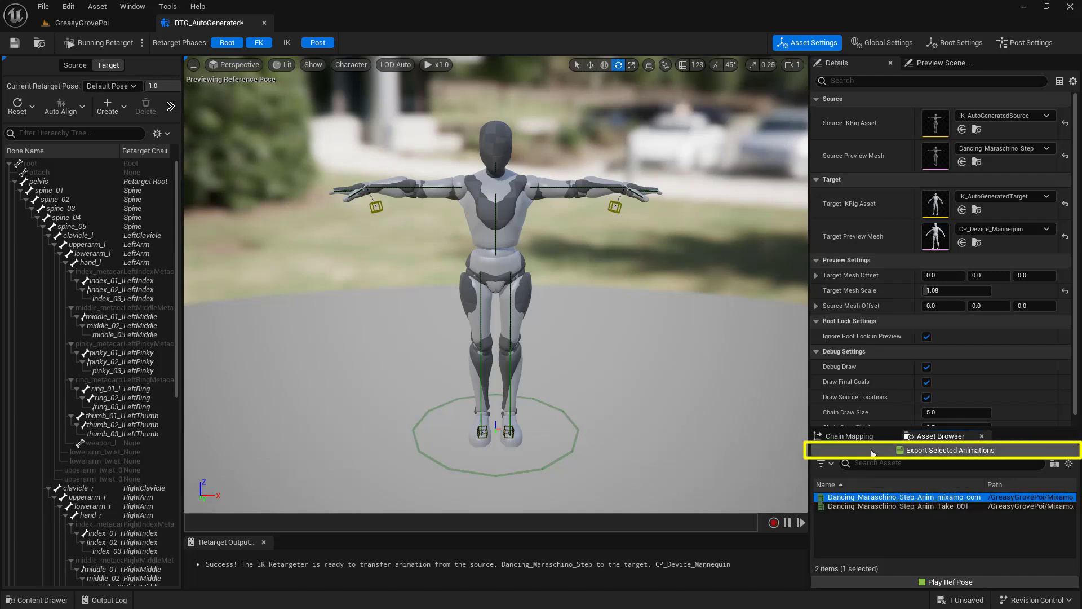
click(931, 449)
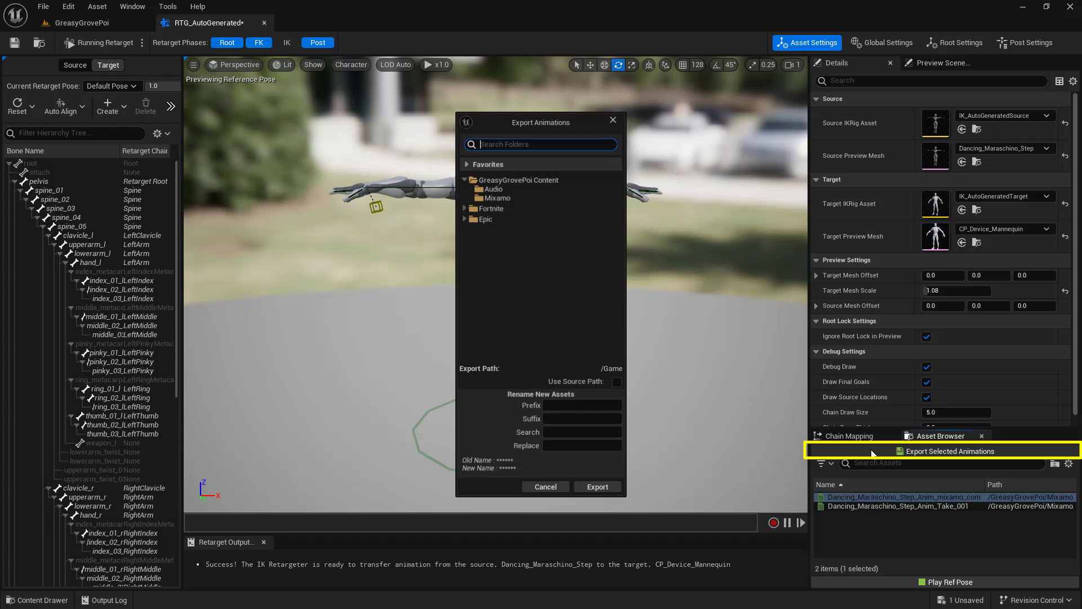
Export it to the Mixamo folder with name prefix My_, confirming the batch export options.
click(497, 198)
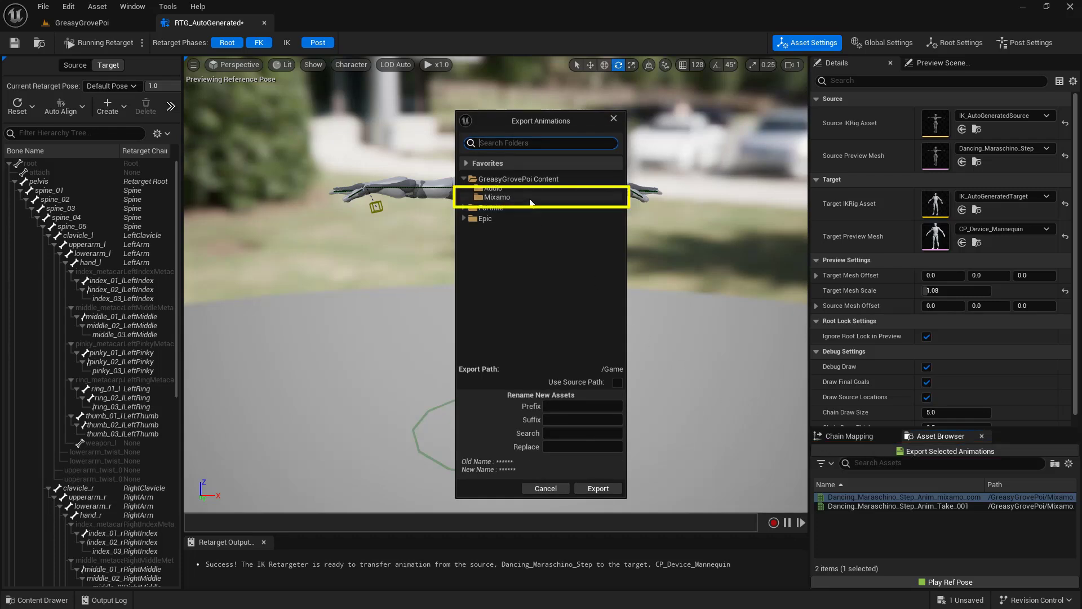
click(498, 196)
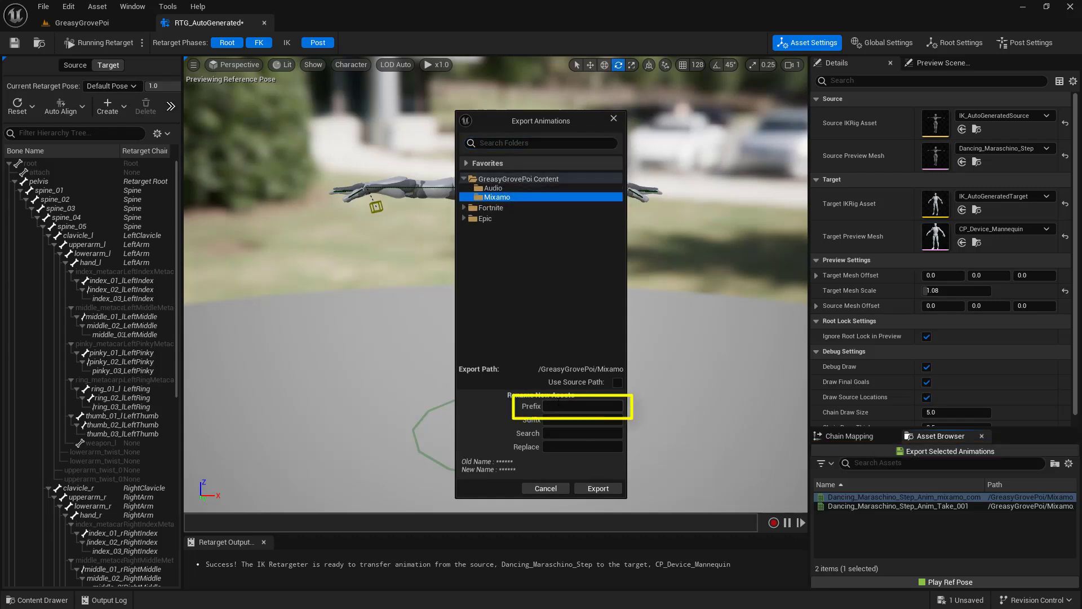
text(My)
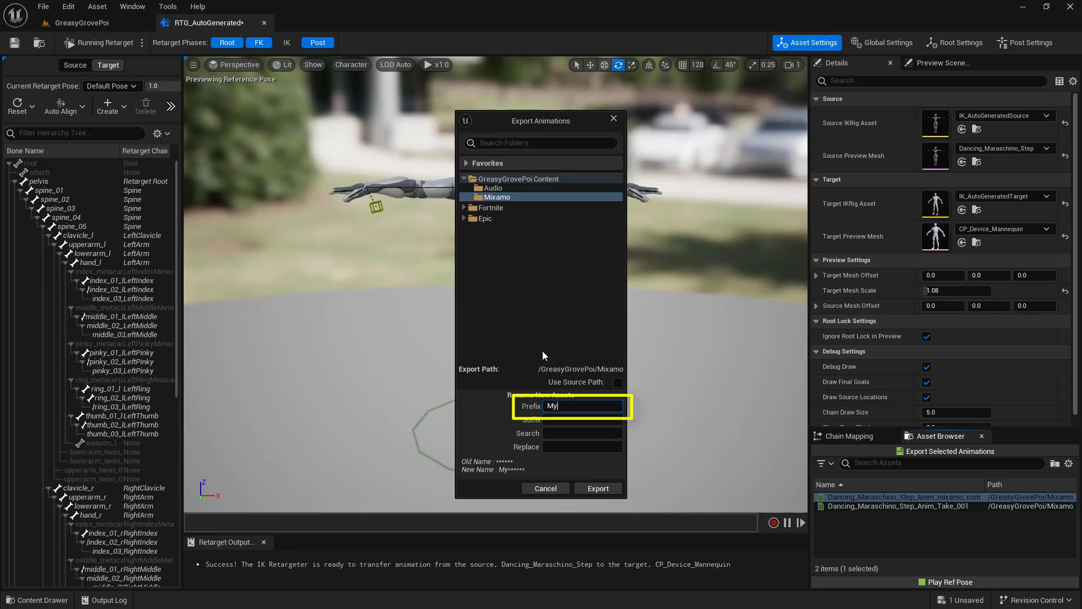
text(_)
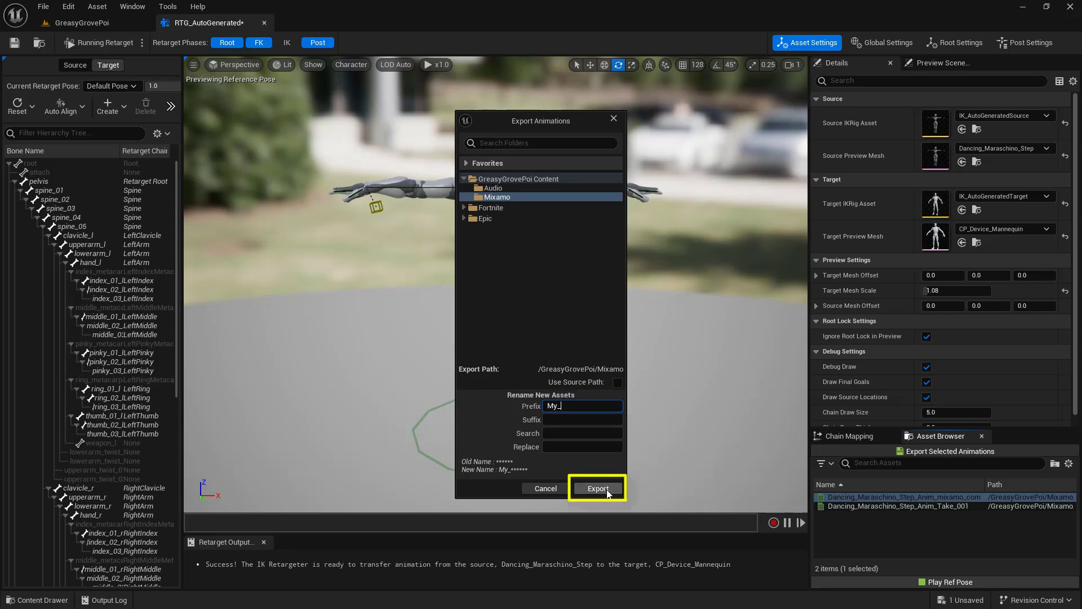
click(596, 488)
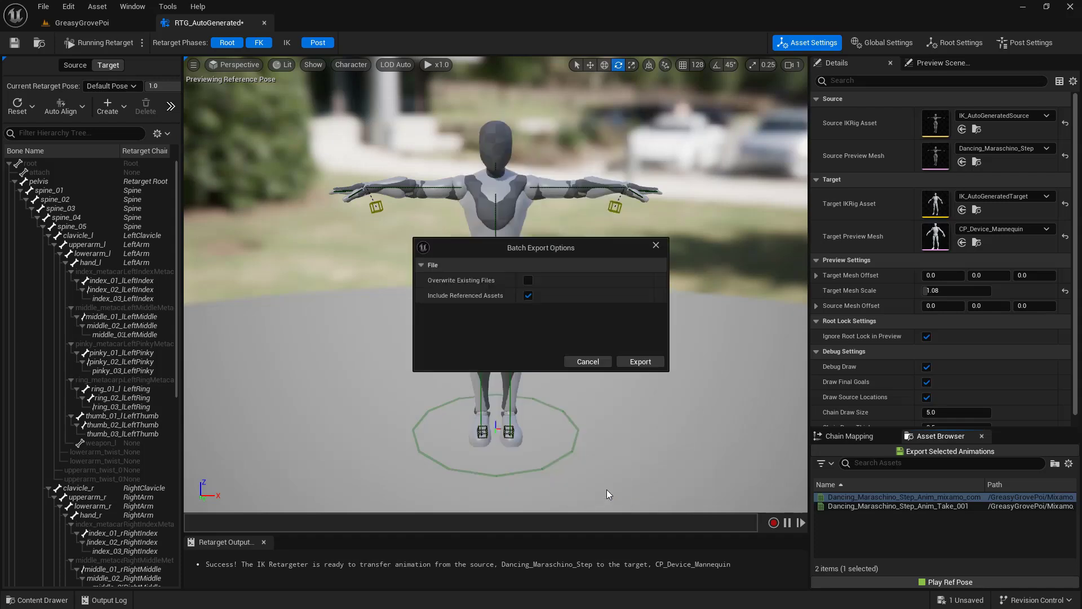
mouse_move(629, 438)
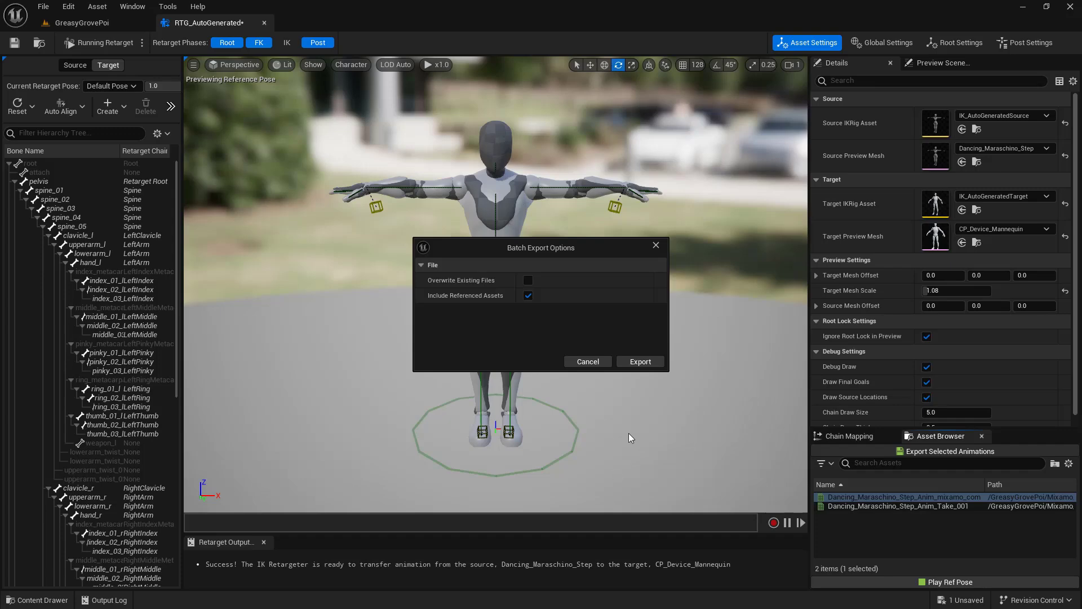
click(640, 361)
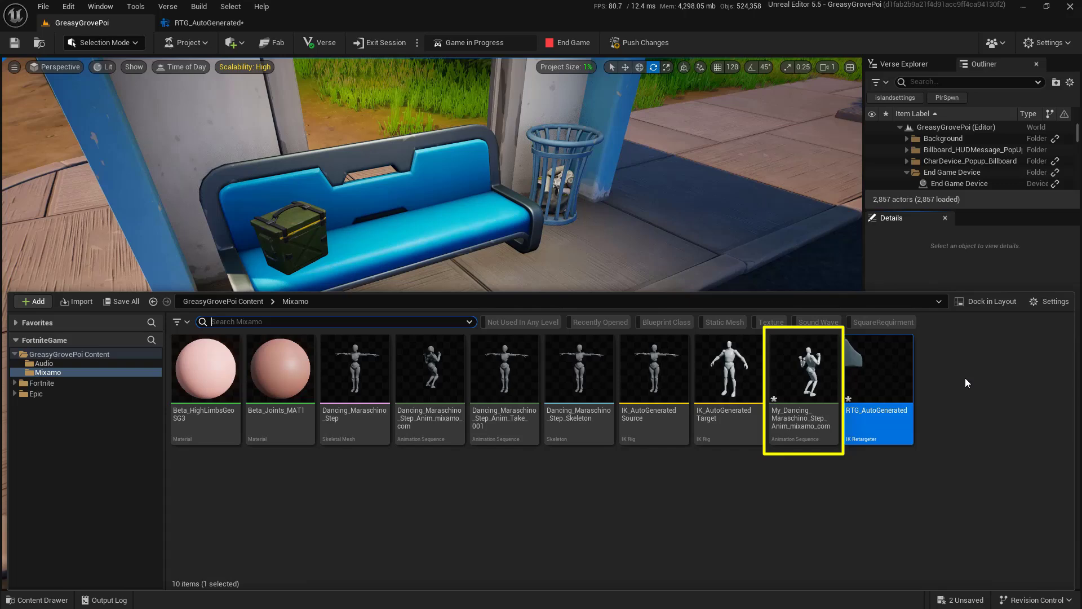
Inspect the exported My_Dancing_Maraschino_Step_Anim_mixamo_com animation asset.
click(802, 387)
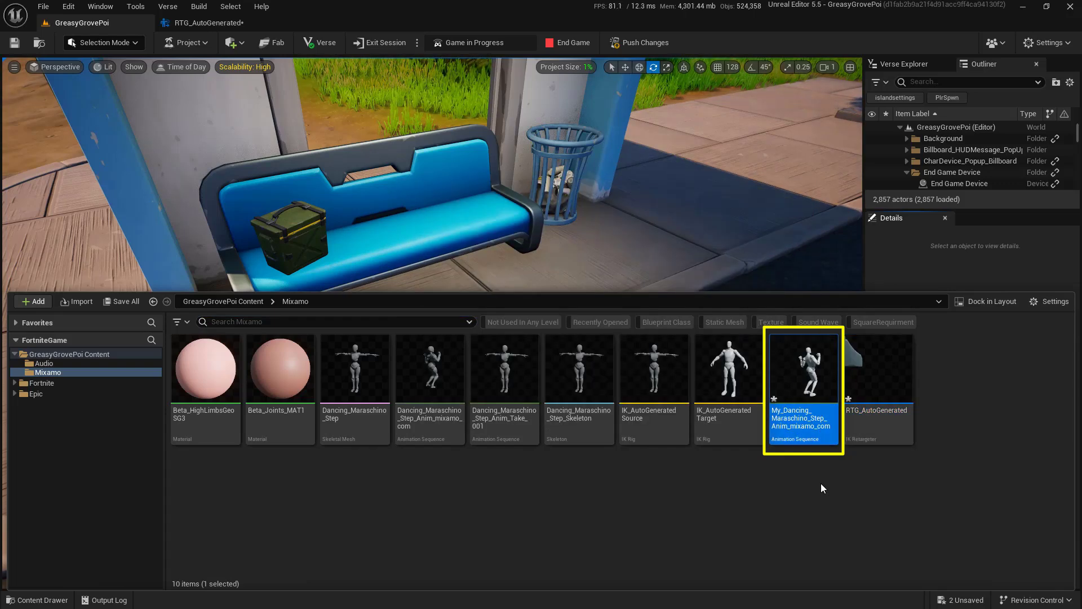
double_click(803, 411)
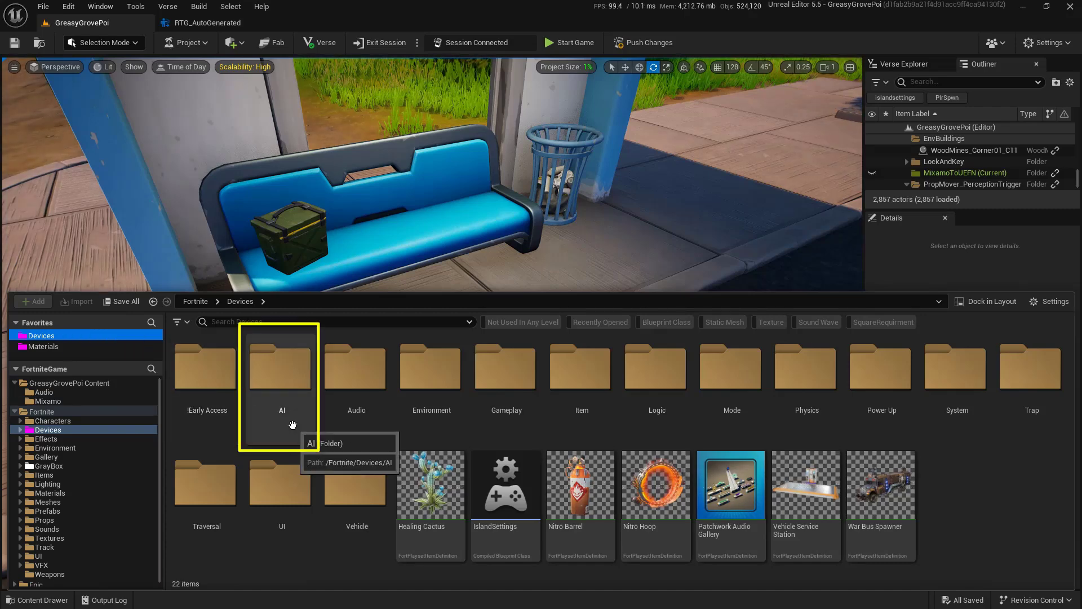
Place a Character Device from Devices > AI with Custom Idle set to the My_Dancing animation.
double_click(280, 365)
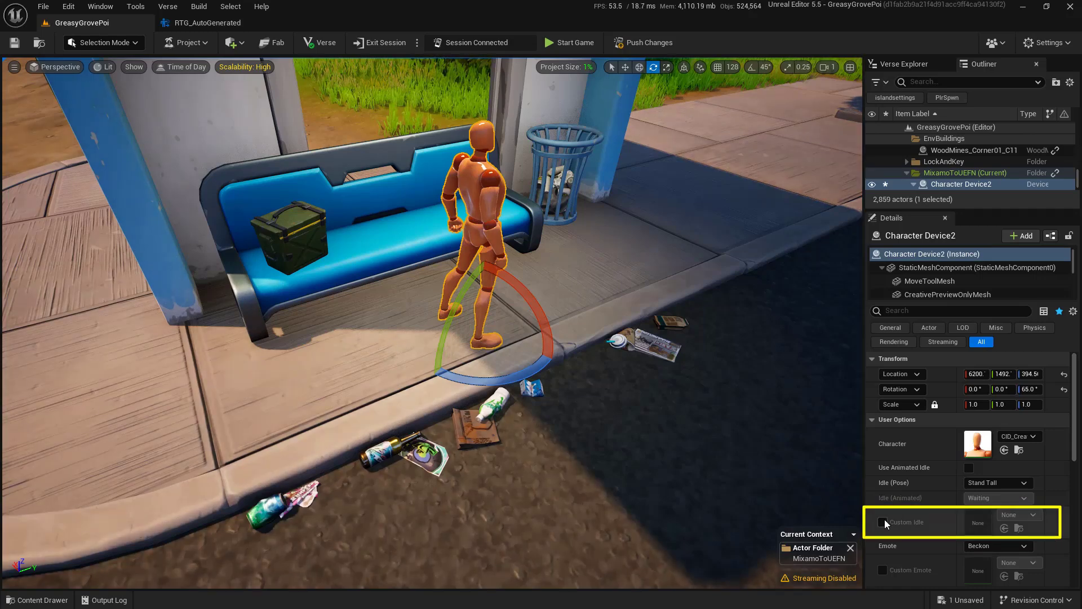
click(884, 521)
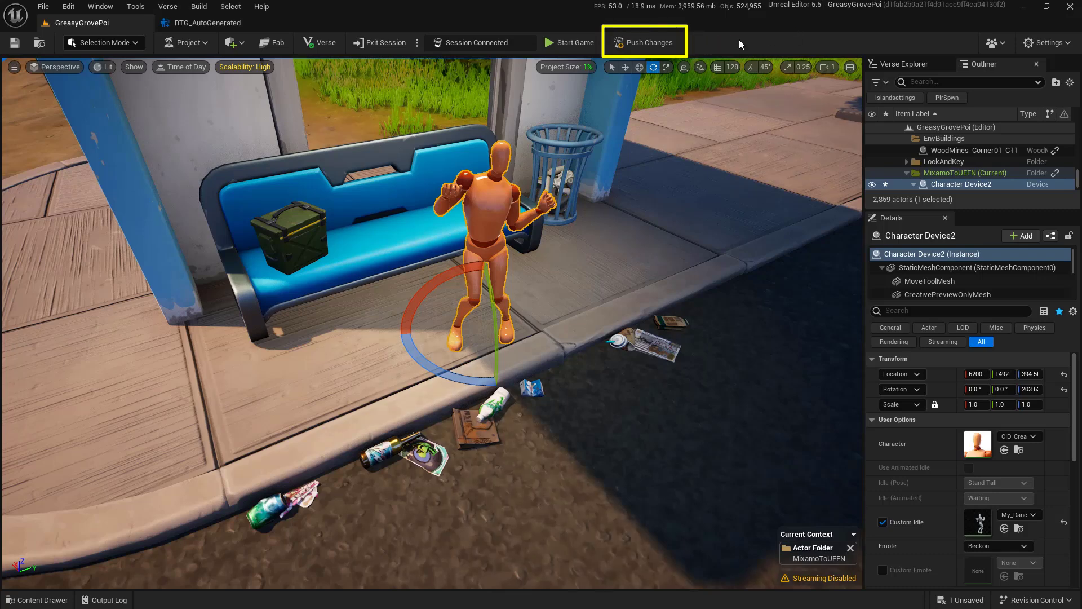
Push changes to the live session, saving the modified Character Device content.
click(644, 42)
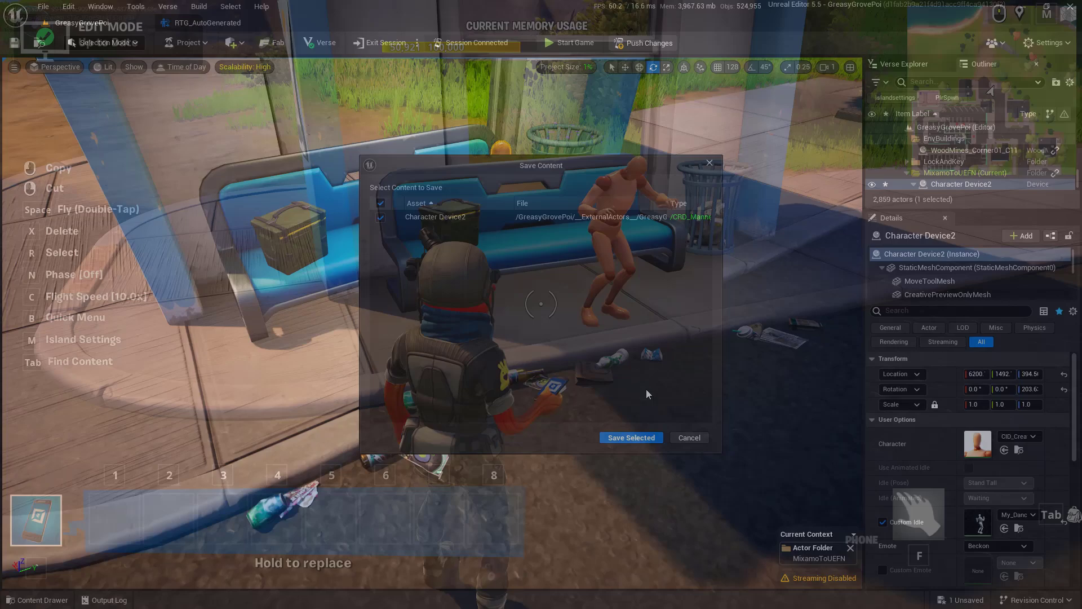
click(629, 437)
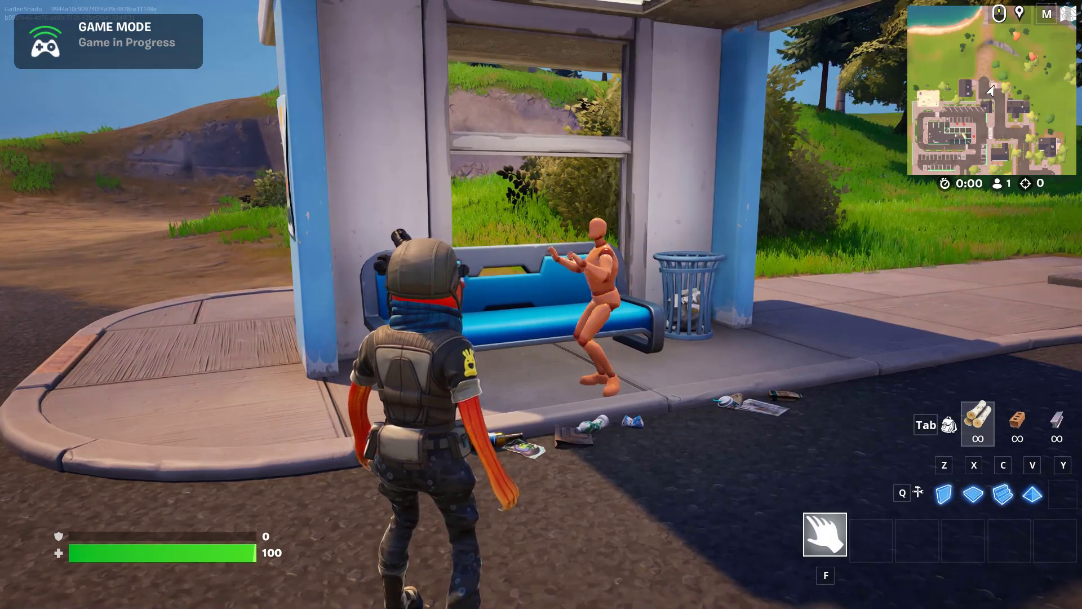
After watching the mannequin dance by the bench, end the running game.
key(Escape)
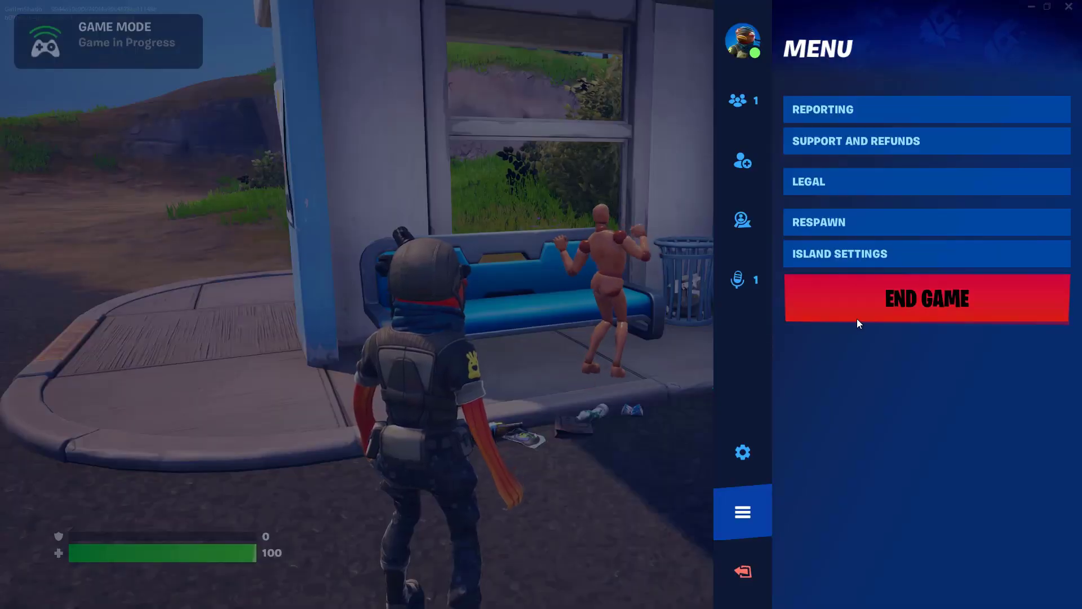
click(925, 298)
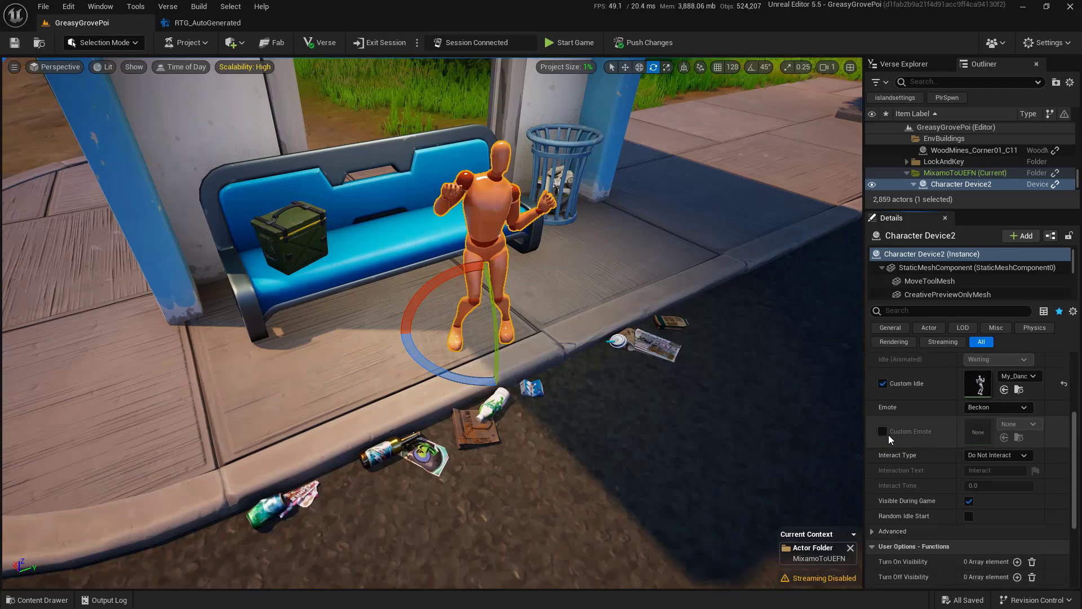
Enable Custom Emote on the Character Device and let the level autosave.
click(882, 431)
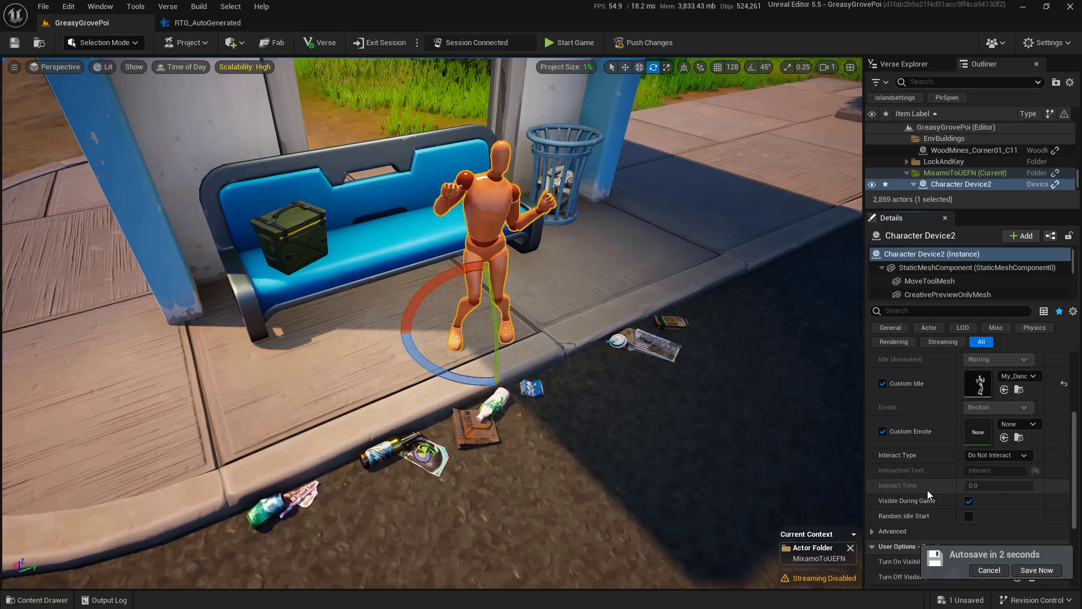
click(1037, 570)
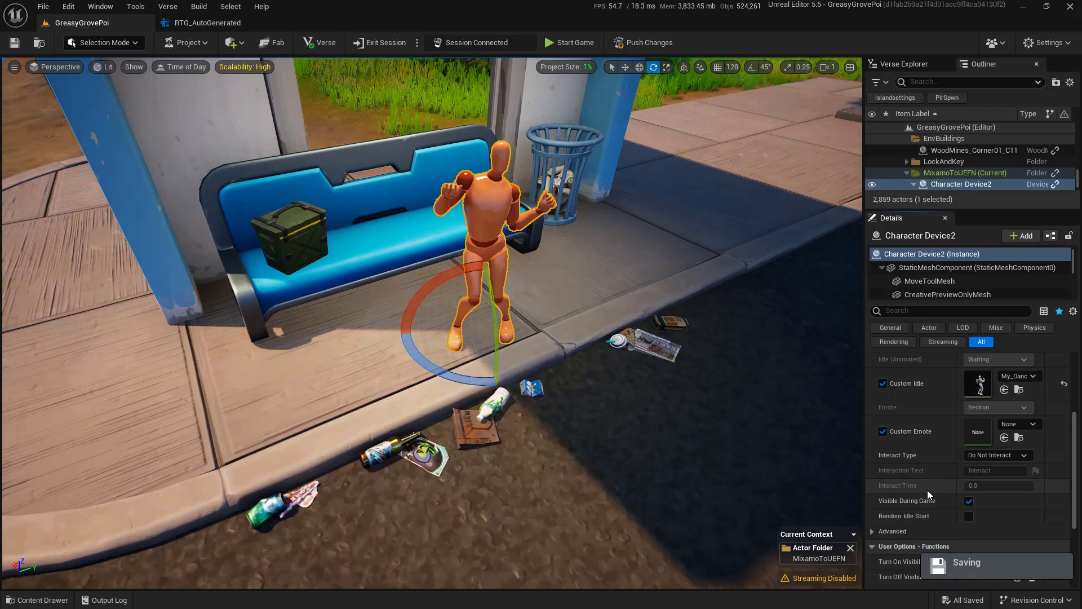